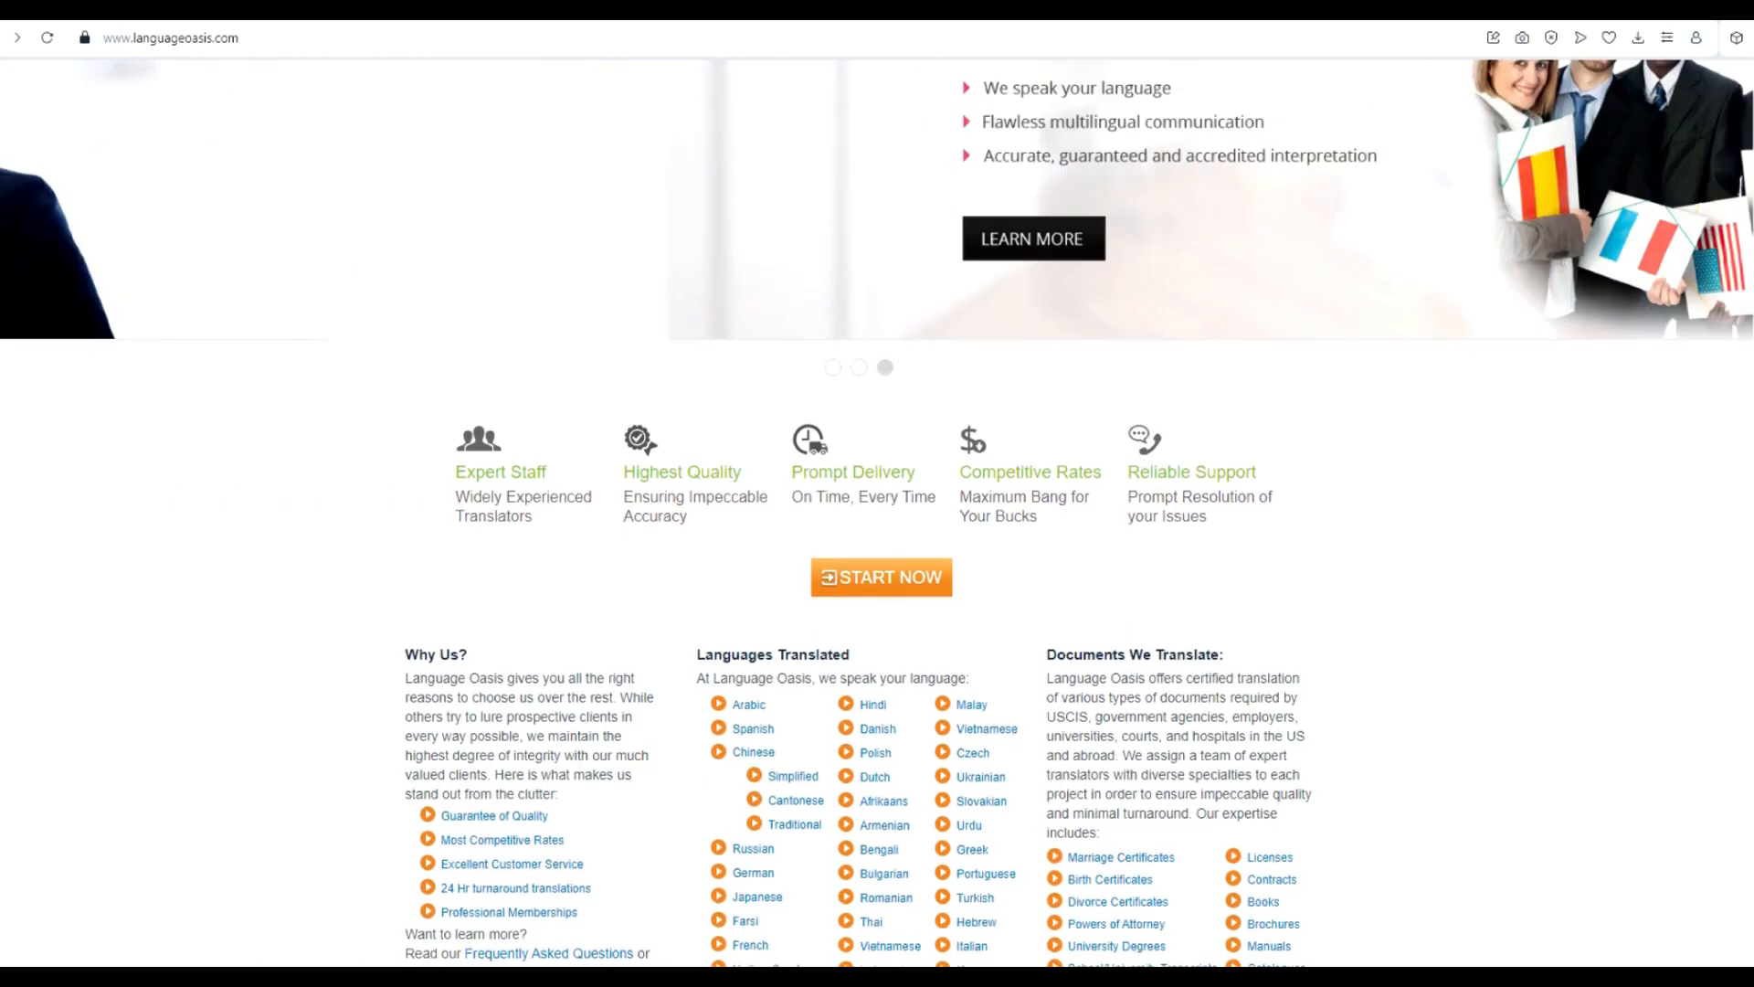
scroll("down", 3)
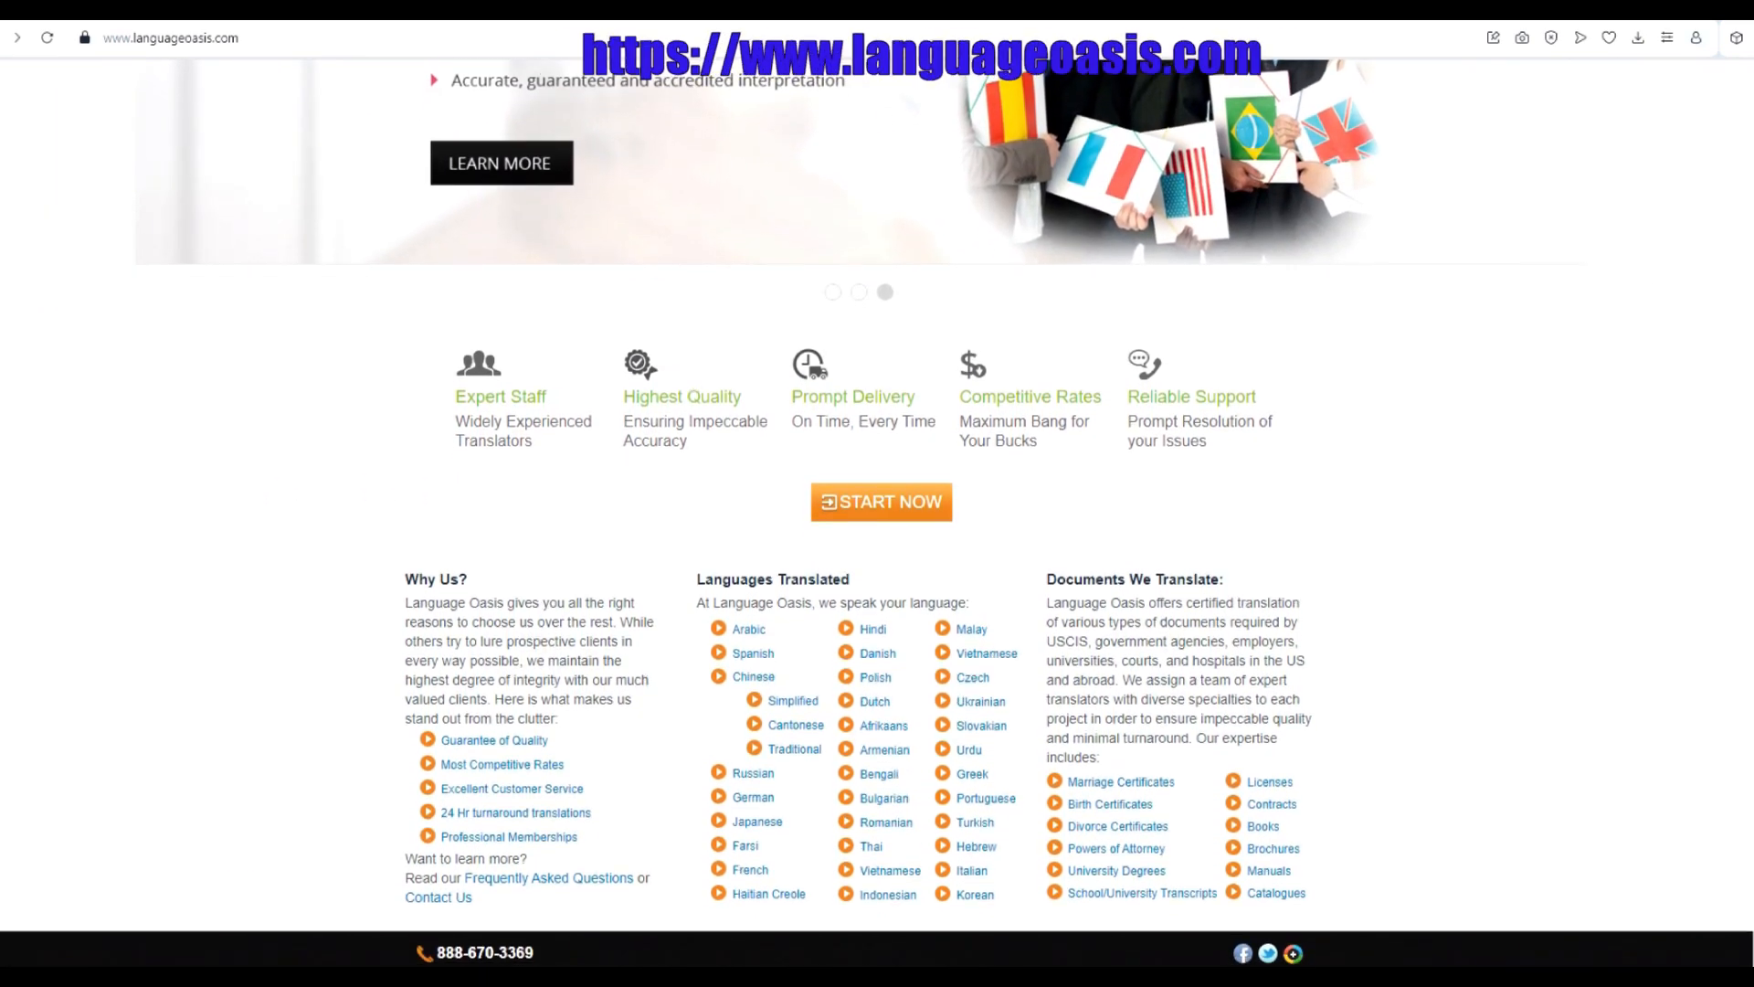
scroll("down", 3)
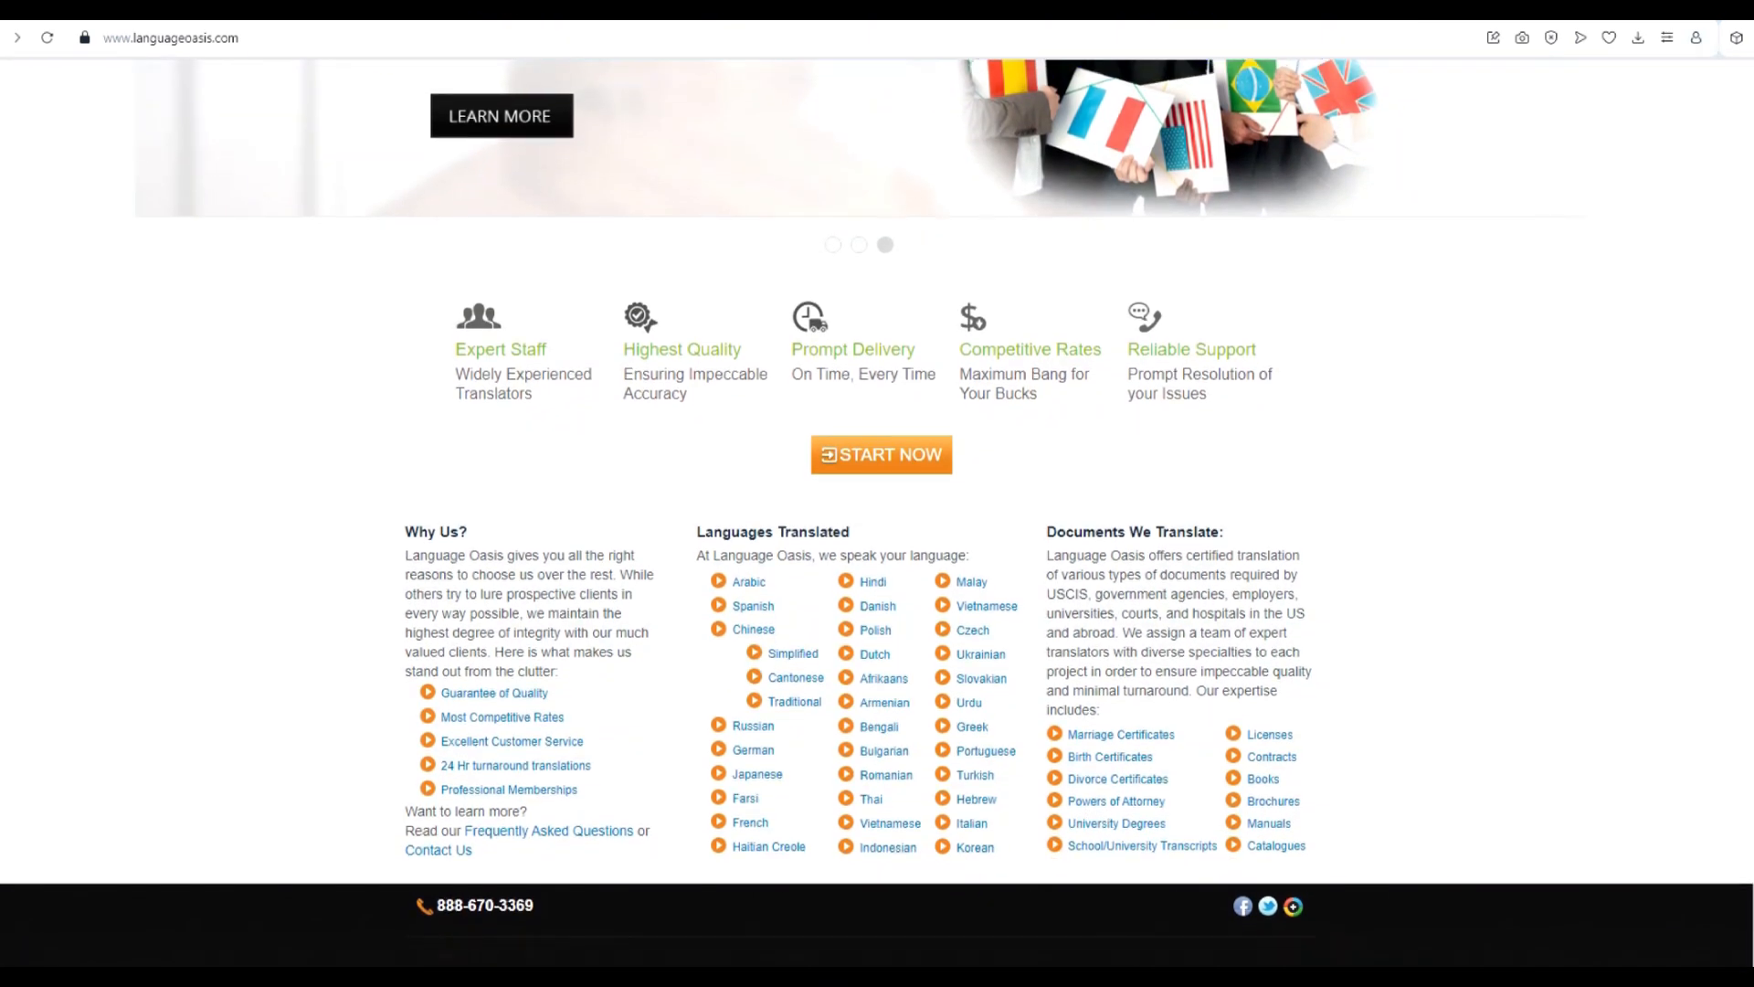
scroll("down", 3)
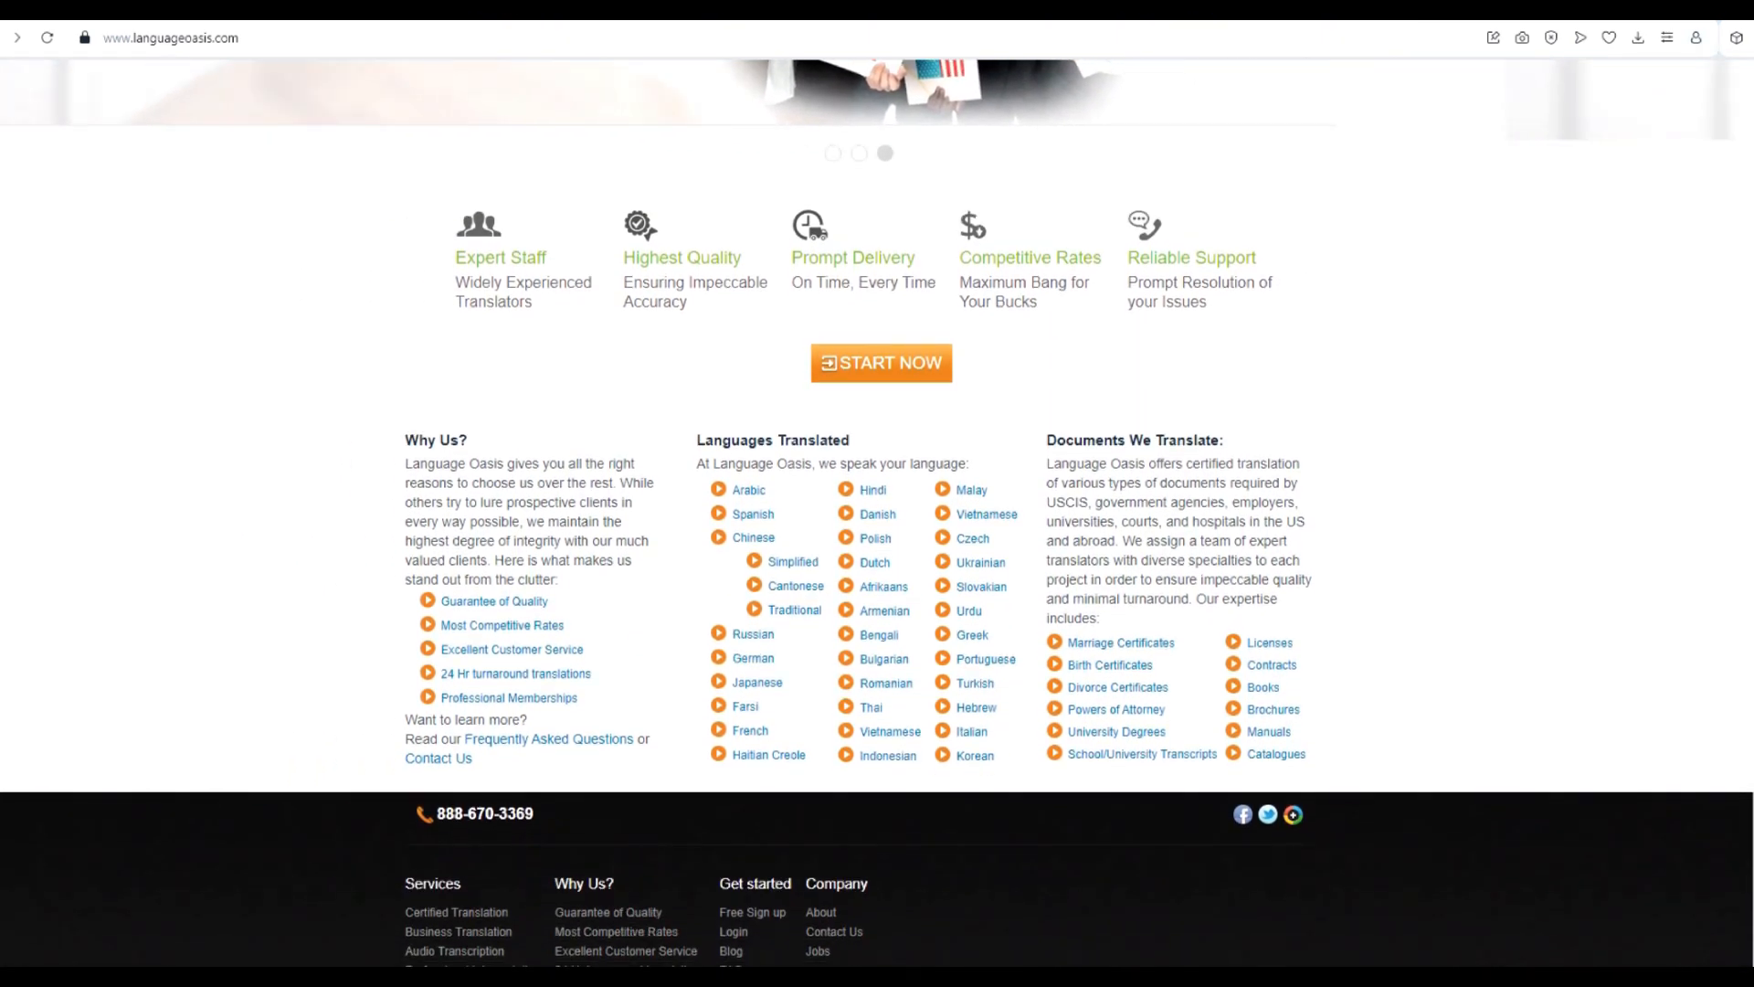
scroll("down", 3)
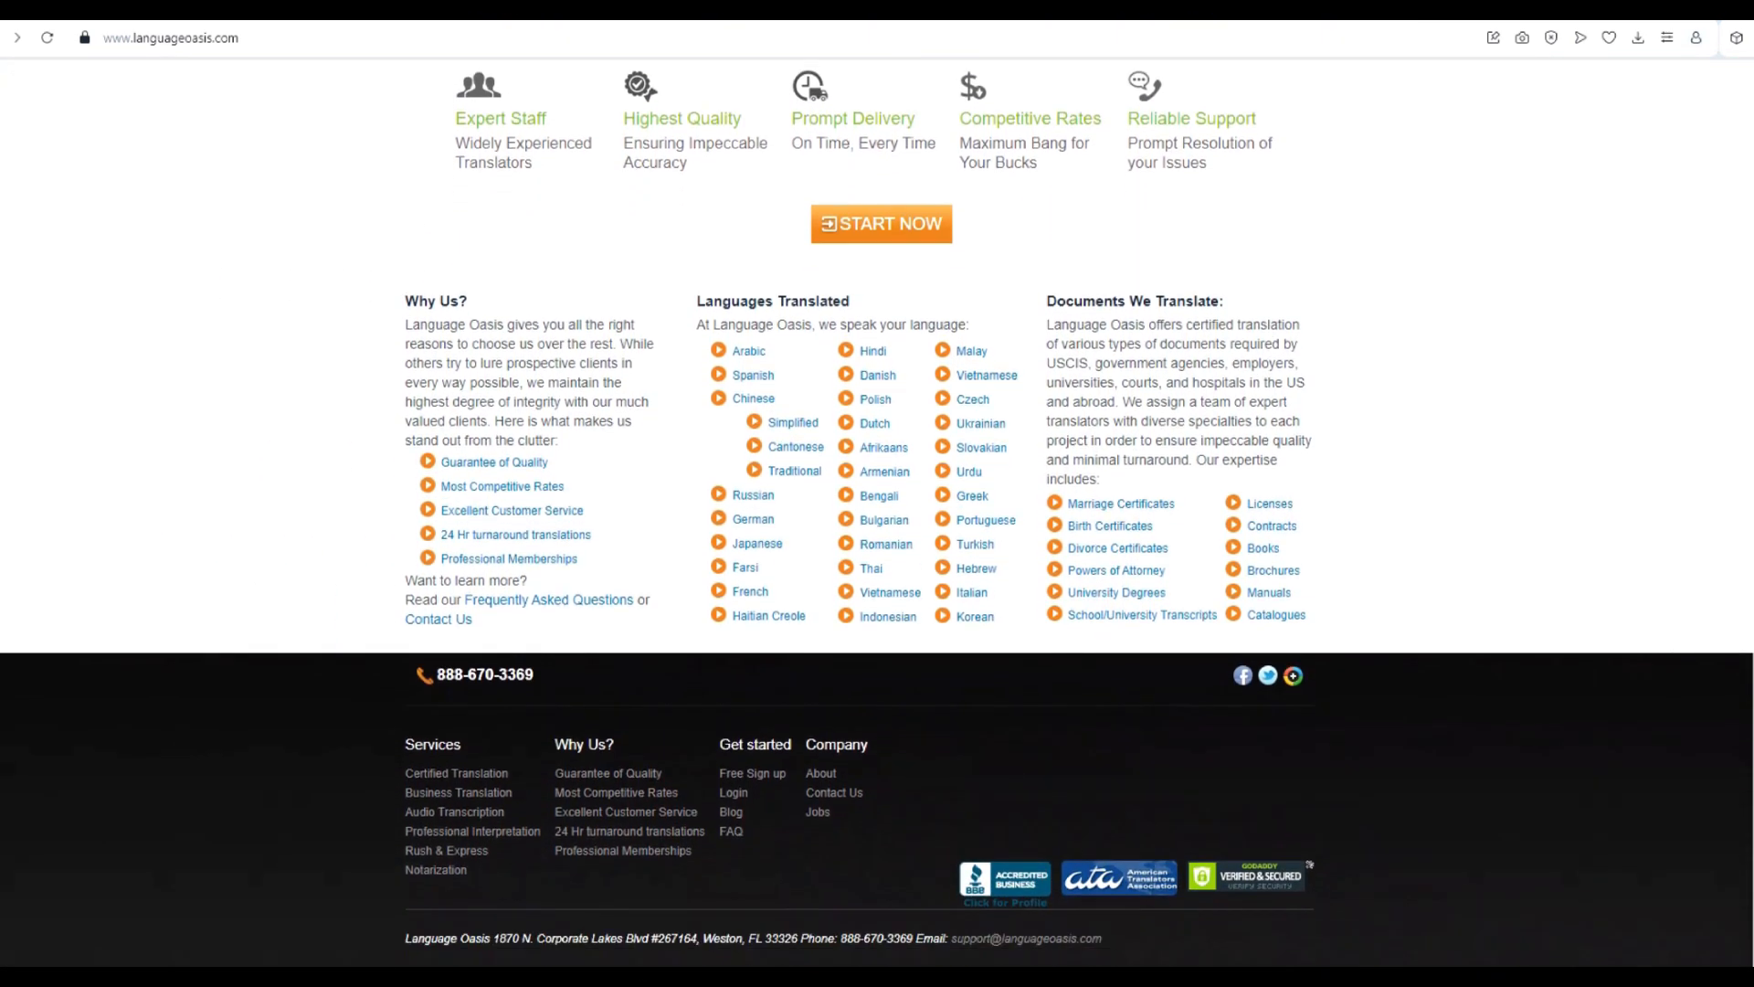
scroll("down", 3)
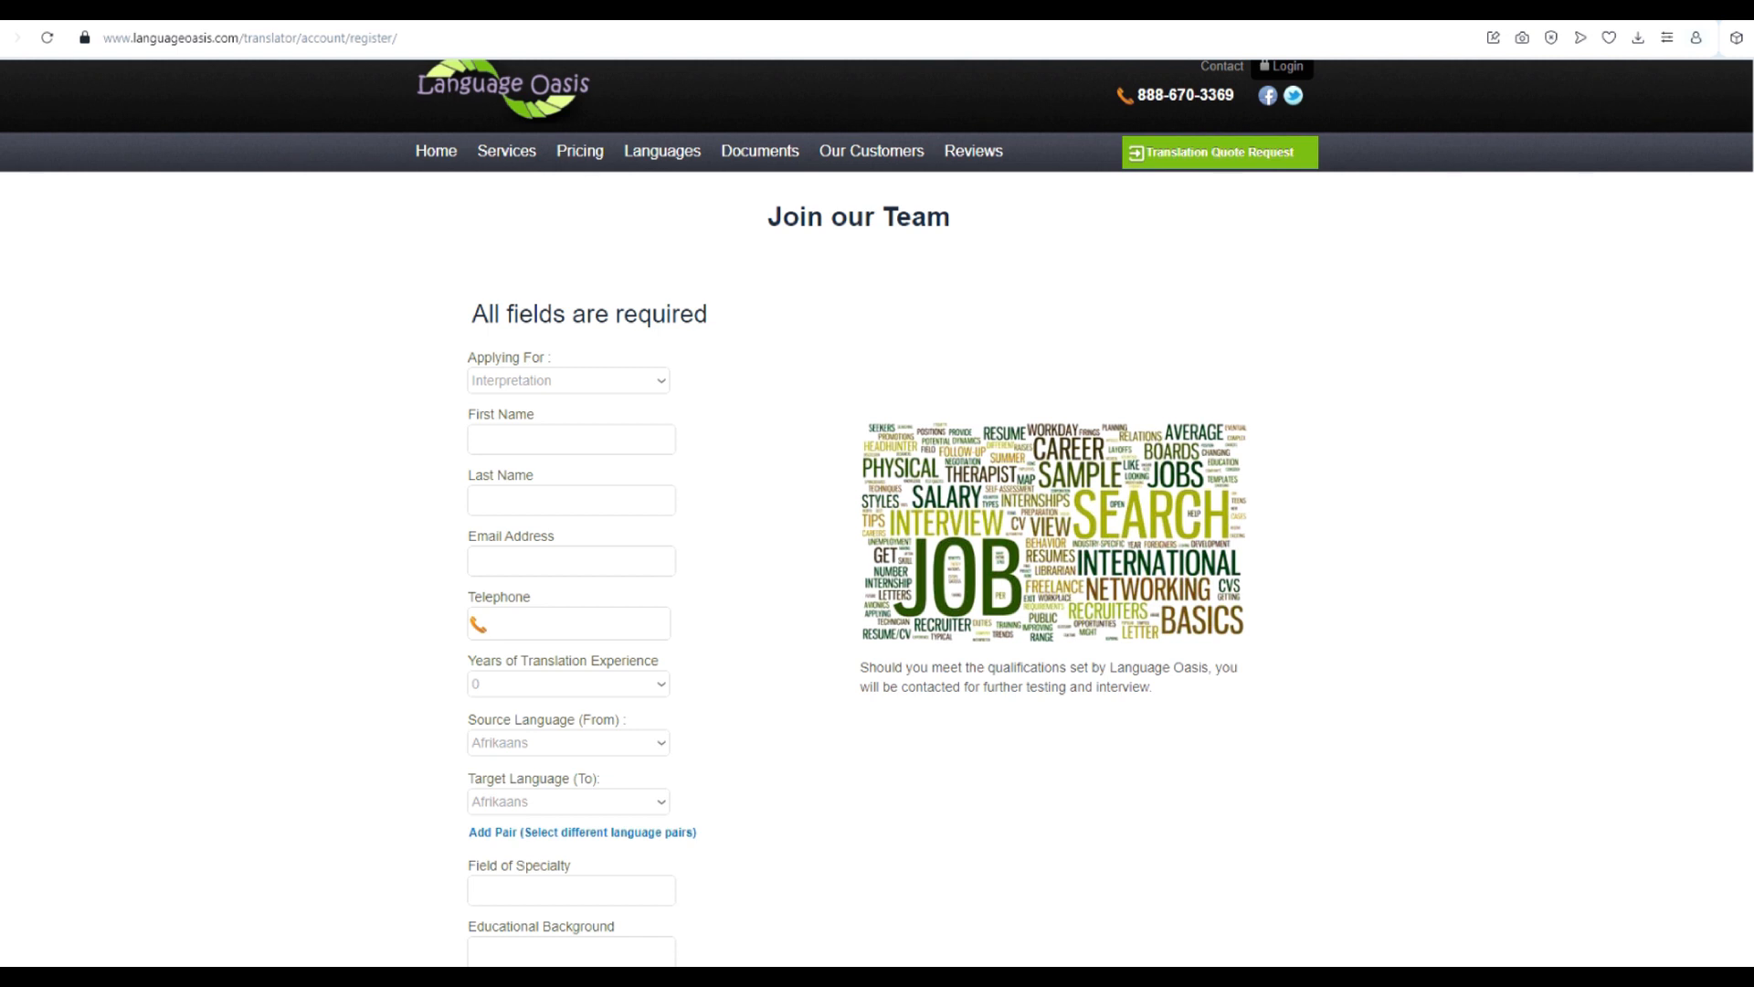
scroll("down", 3)
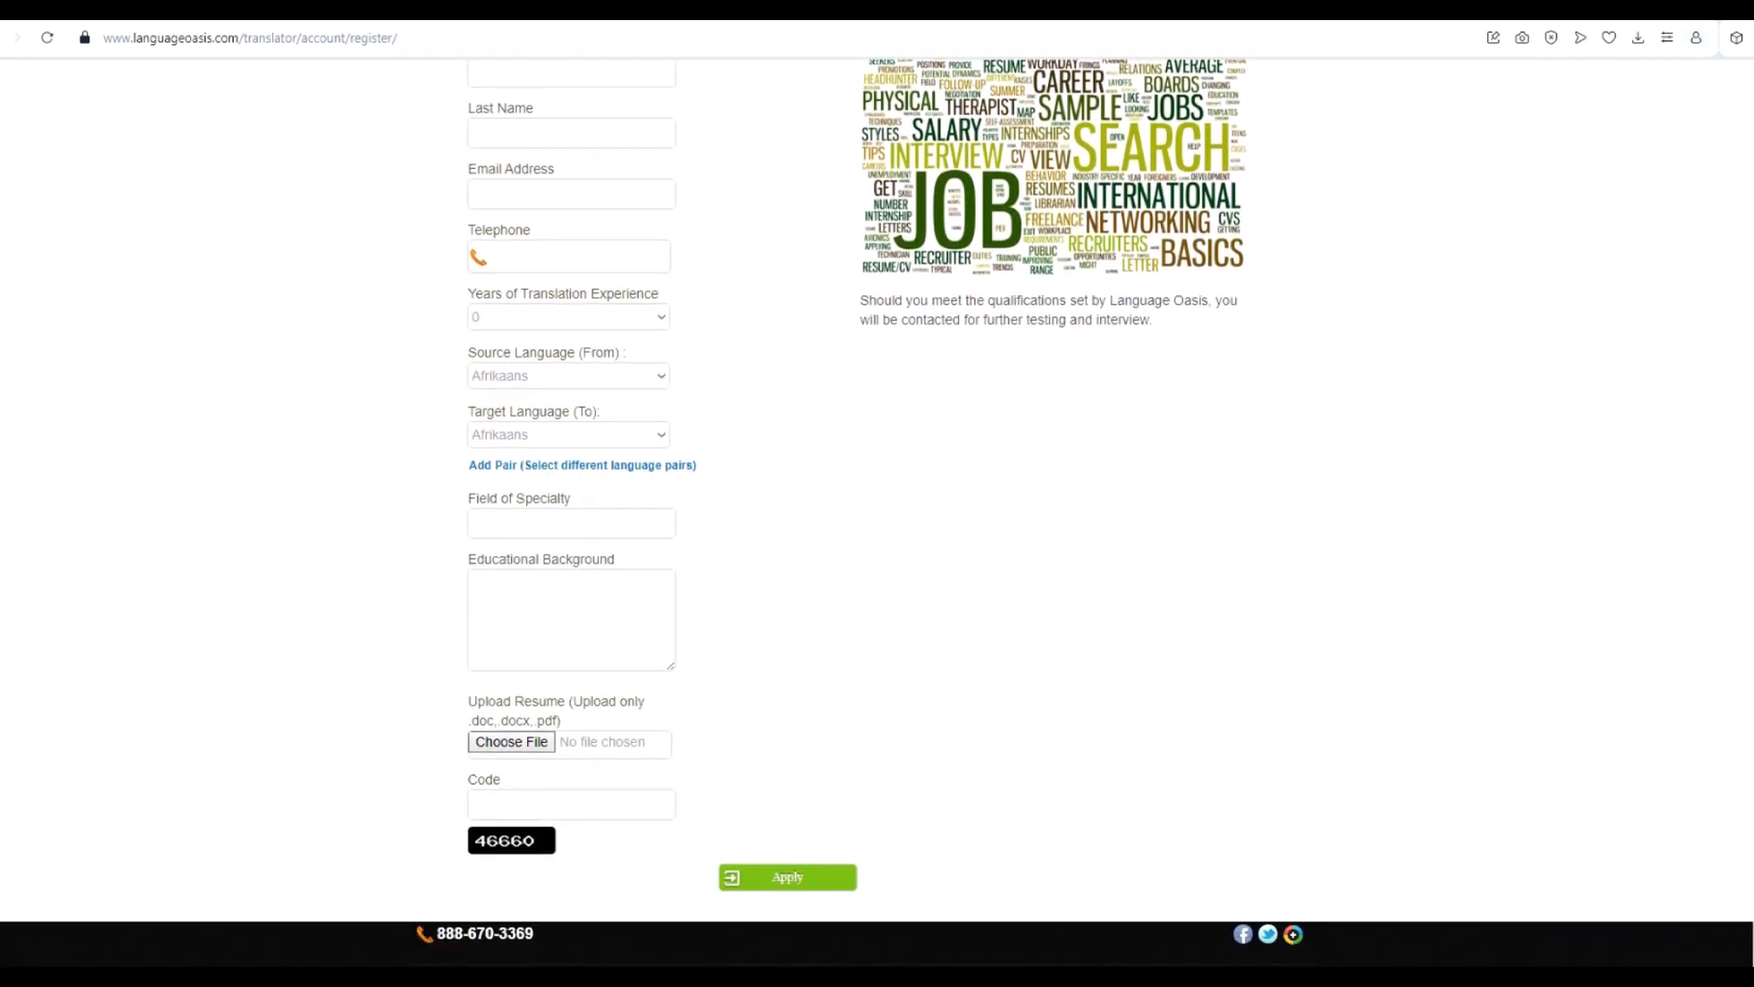